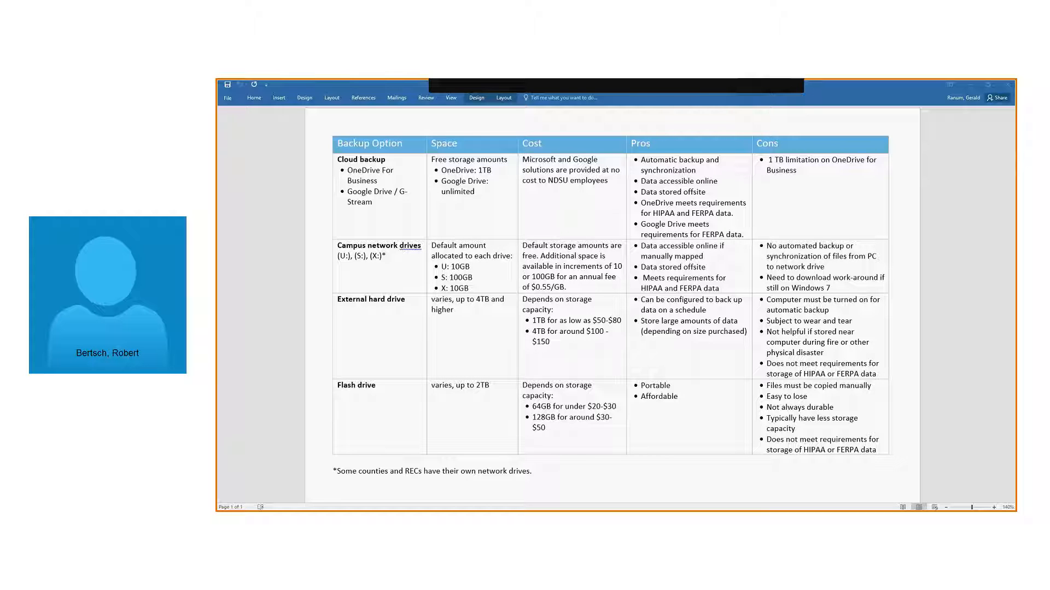
{"action": "mouse_move", "coordinate": [868, 81]}
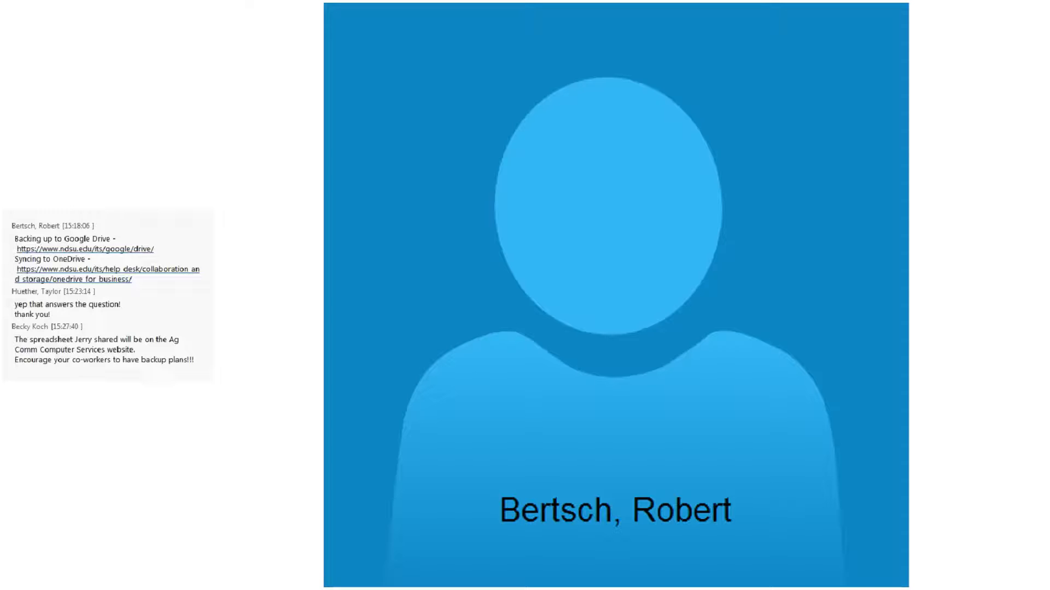
{"action": "scroll", "scroll_direction": "down", "scroll_amount": 3}
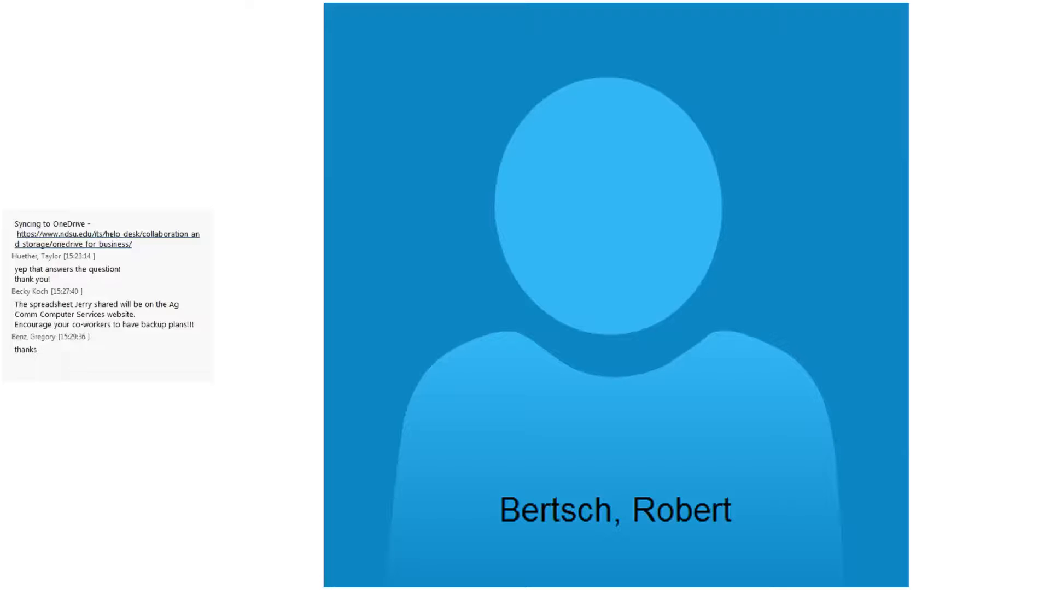
{"action": "scroll", "scroll_direction": "down", "scroll_amount": 3}
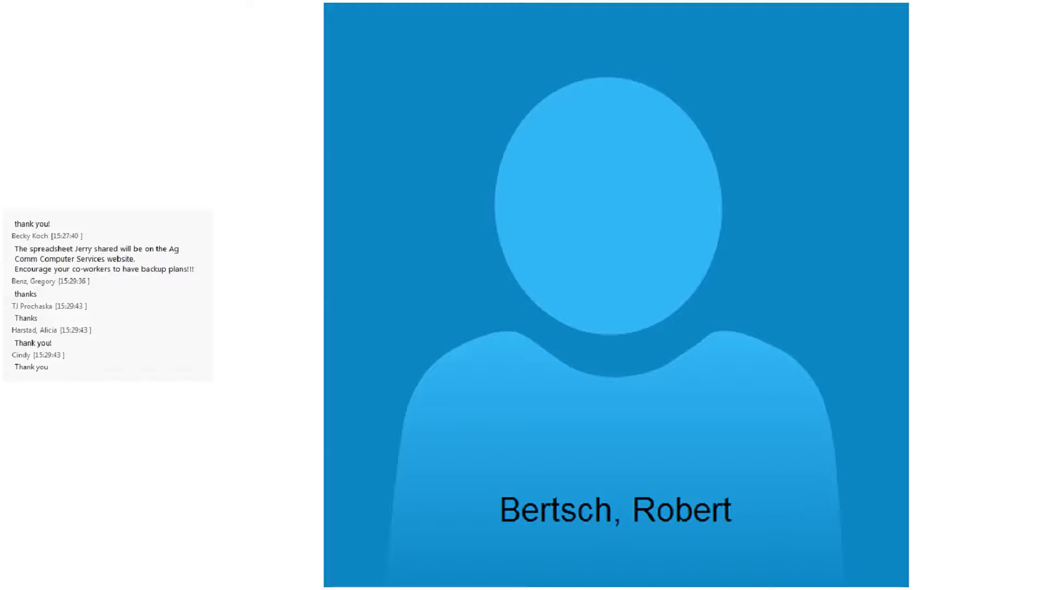